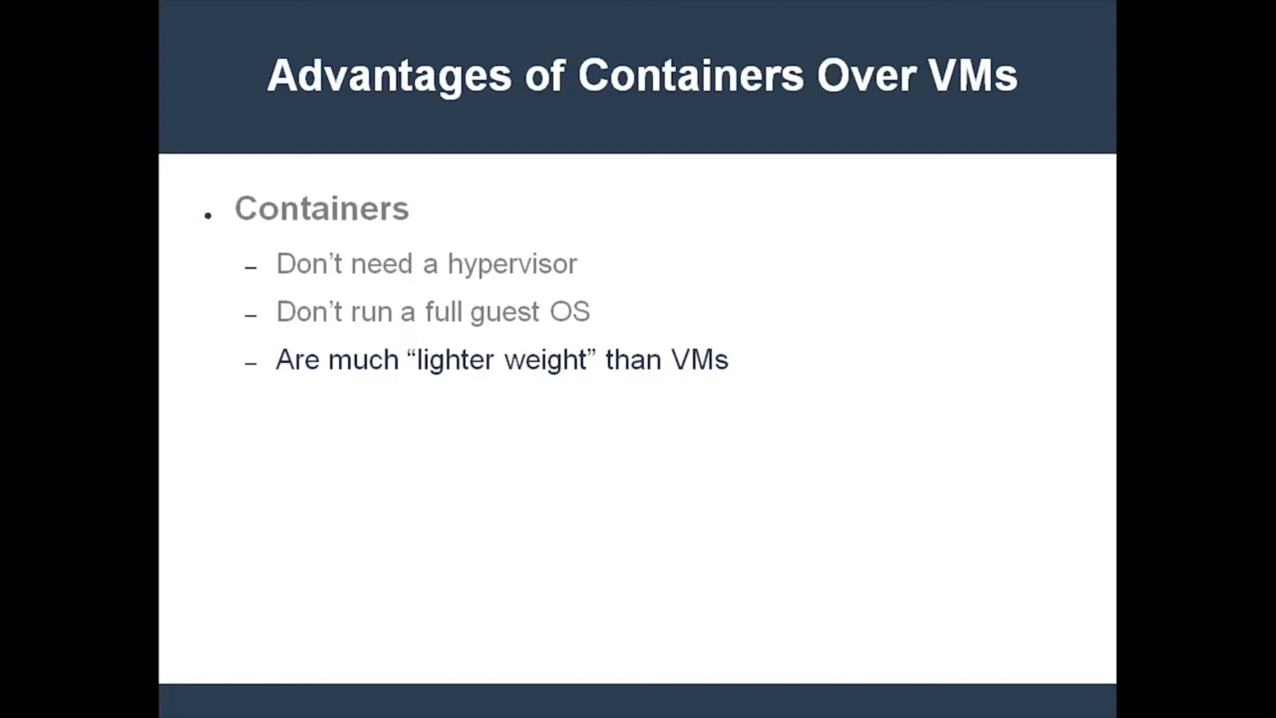
# Step: Advance the slide to reveal the fourth bullet: containers are great for building microservices, with illustrations
pyautogui.press('Right')
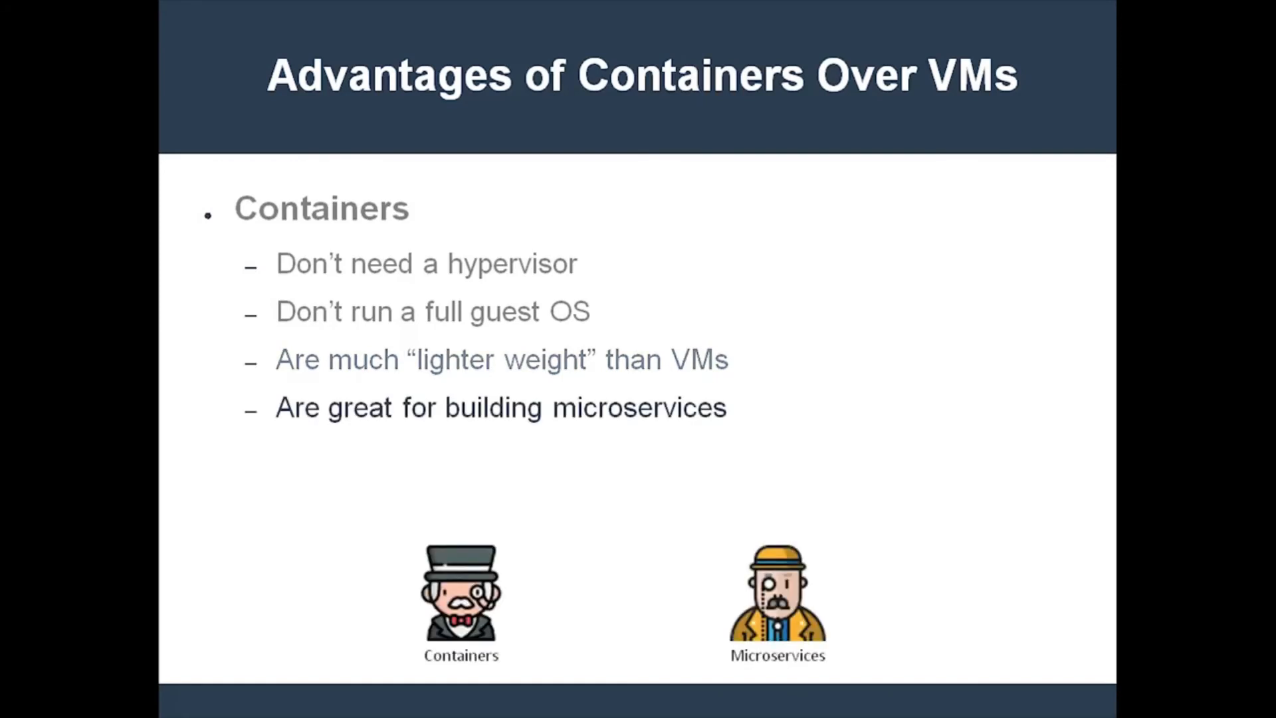